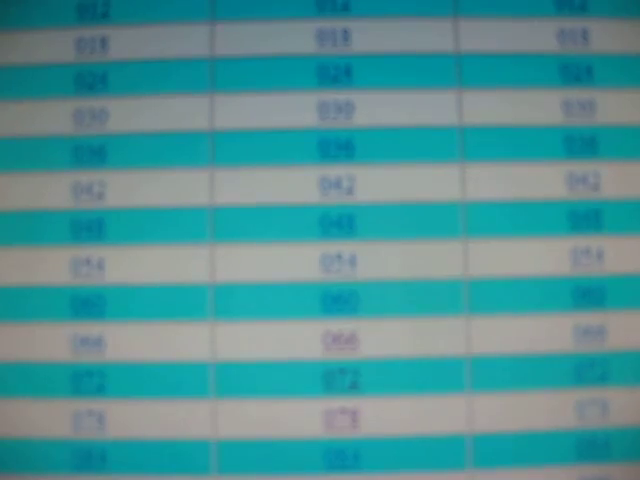
scroll("down", 3)
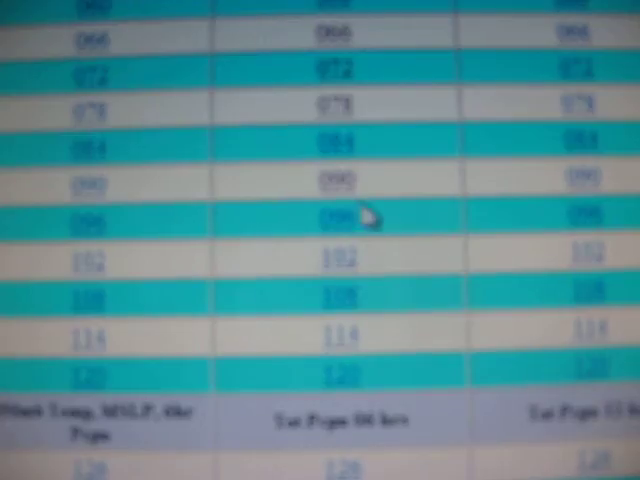